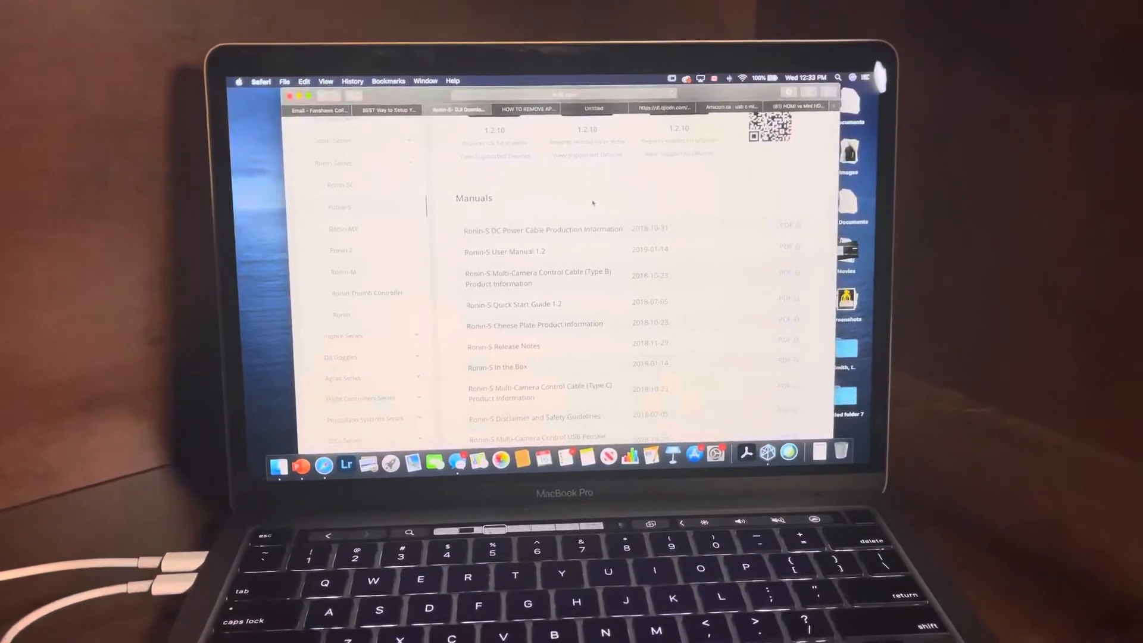
- Scroll through DJI Pro Assistant until the connected Ronin-S device is listed
scroll("down", 3)
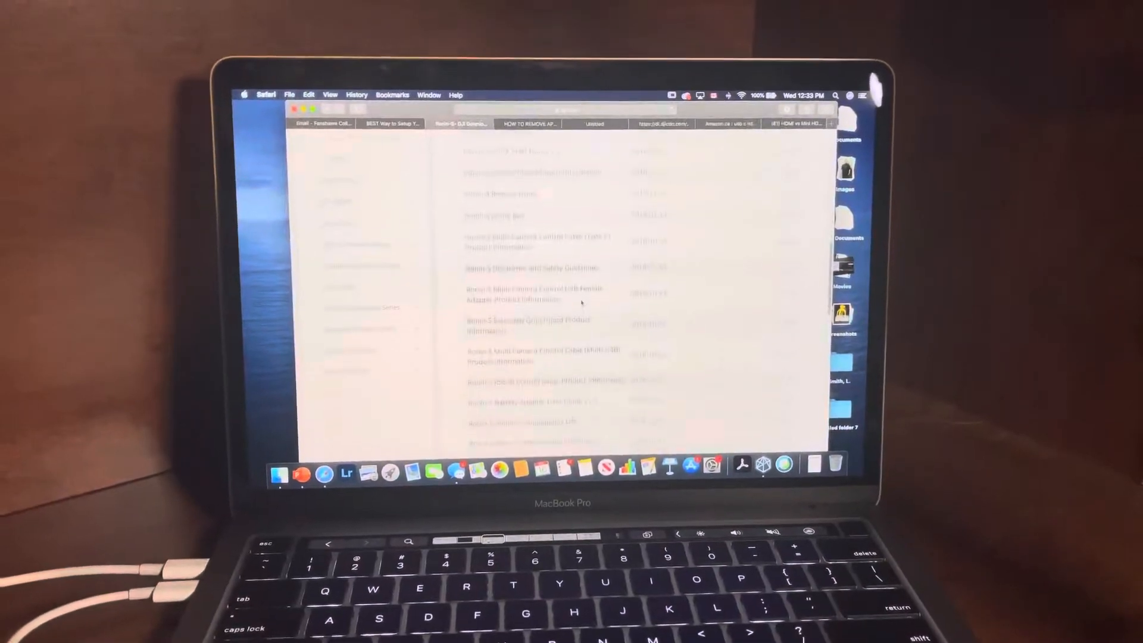
scroll("down", 3)
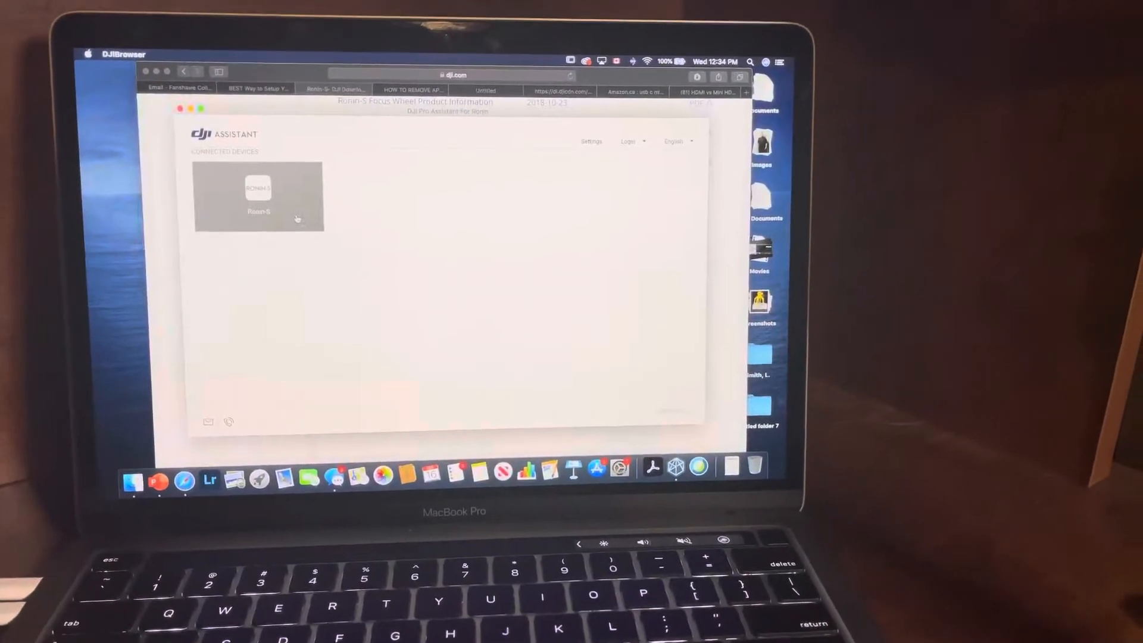
- Open the connected Ronin-S and choose Upgrade on the latest firmware version
left_click(258, 197)
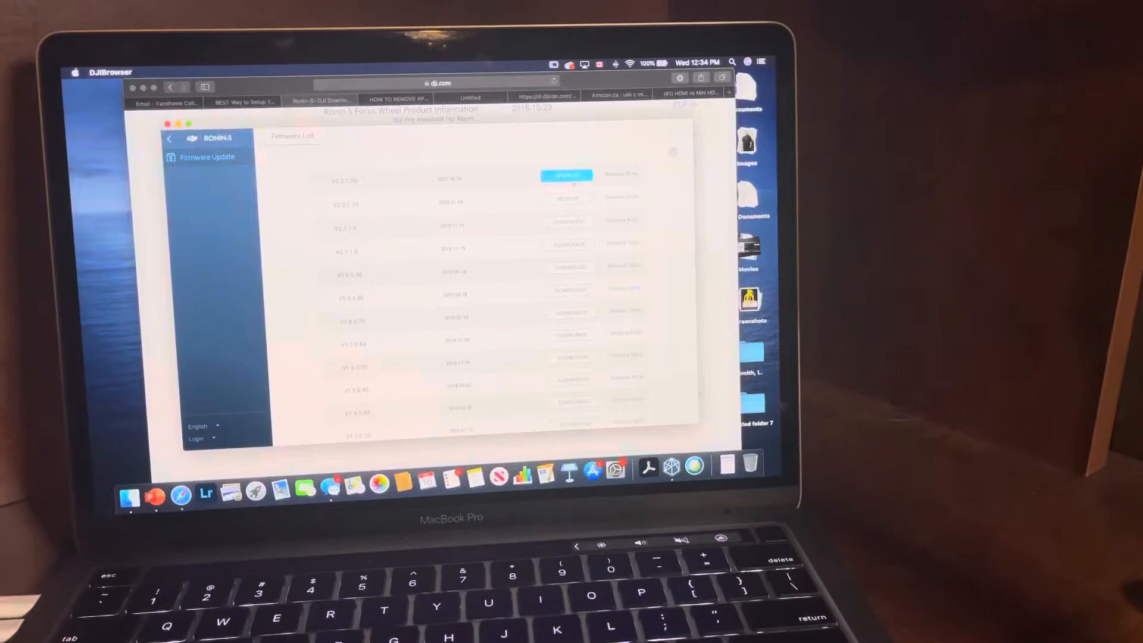
left_click(566, 175)
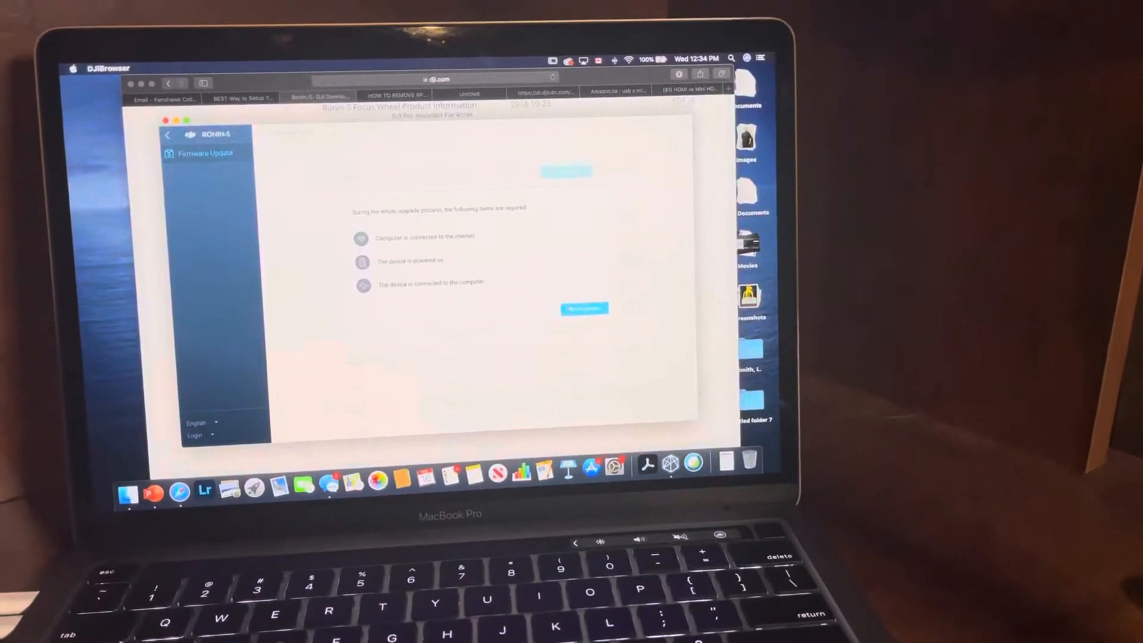
- Start the firmware upgrade, let it reach 100%, and go back to Connected Devices
left_click(584, 308)
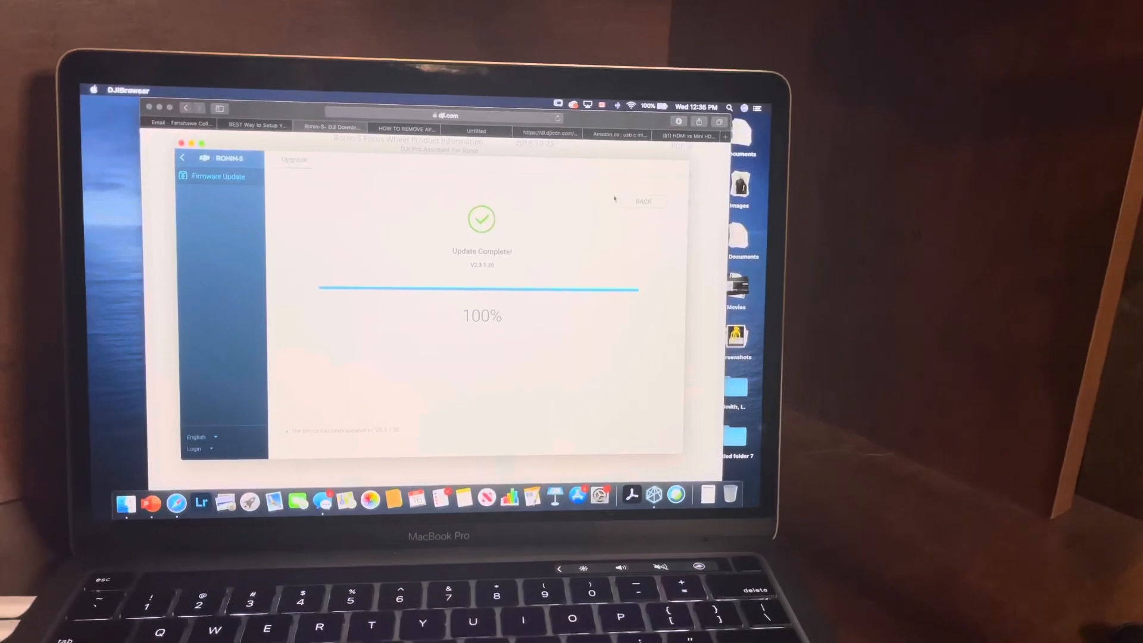
left_click(643, 202)
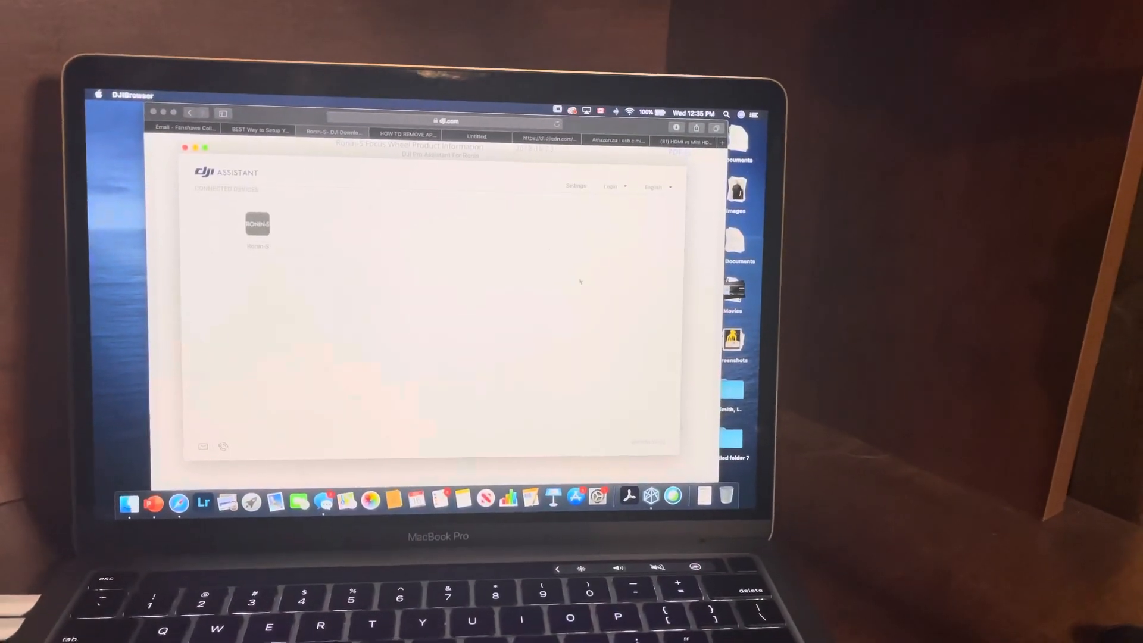